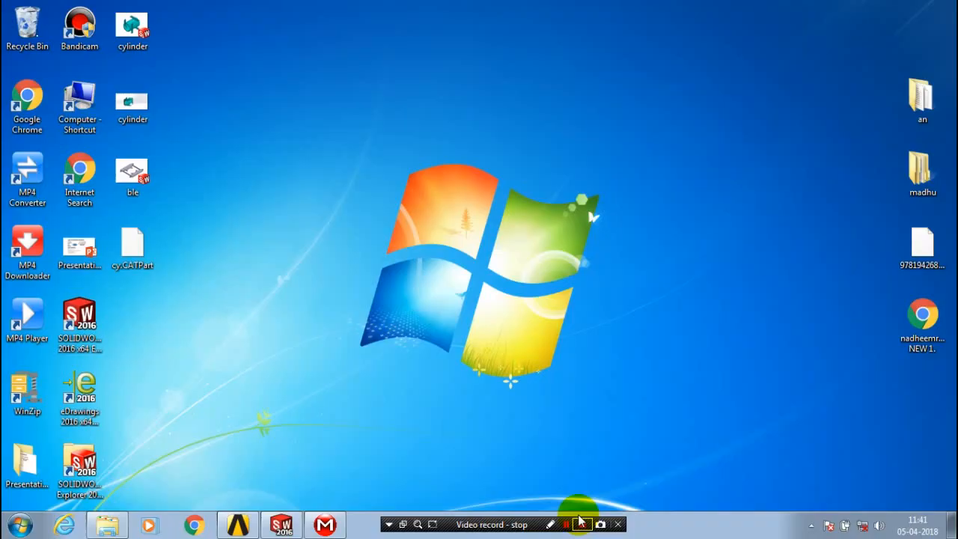
Step: Launch SOLIDWORKS 2016 from its desktop shortcut to reach the empty start window
left_click(582, 524)
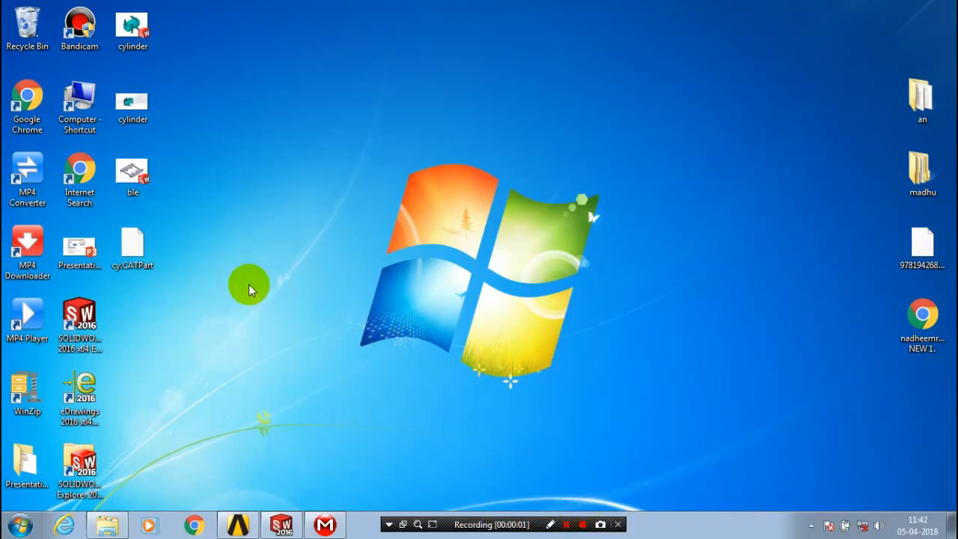
left_click(131, 245)
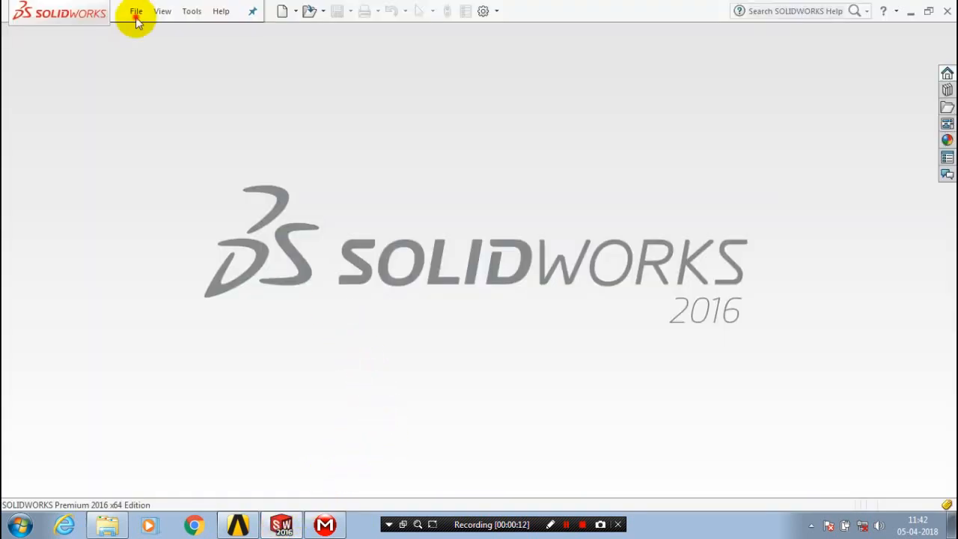
Step: Start File > Open and filter the Desktop listing to CATIA V5 (*.catpart; *.catproduct) files
left_click(134, 10)
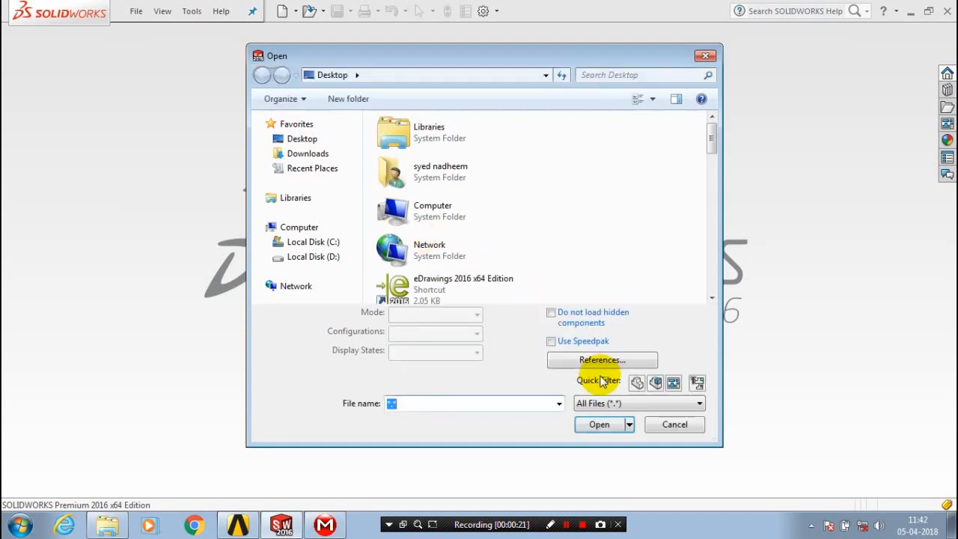
left_click(638, 403)
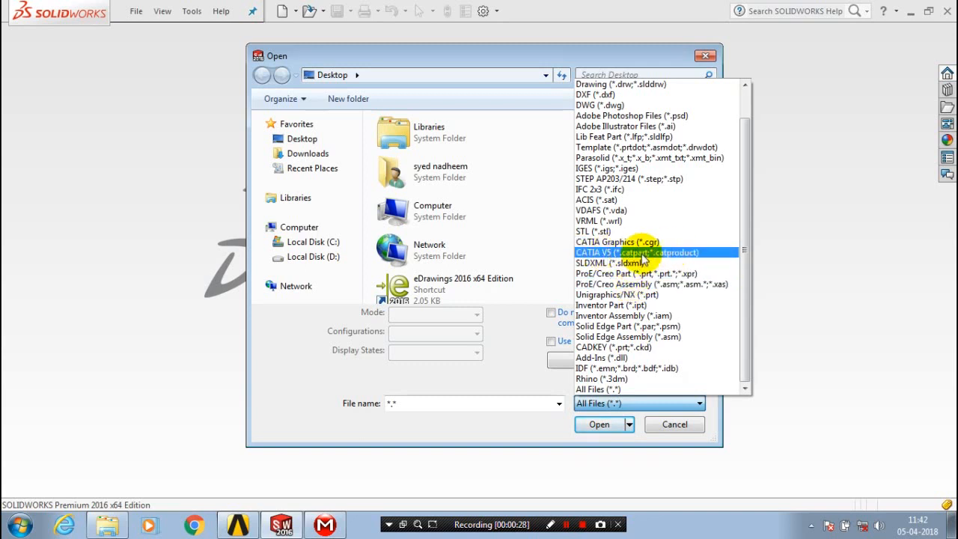
mouse_move(665, 255)
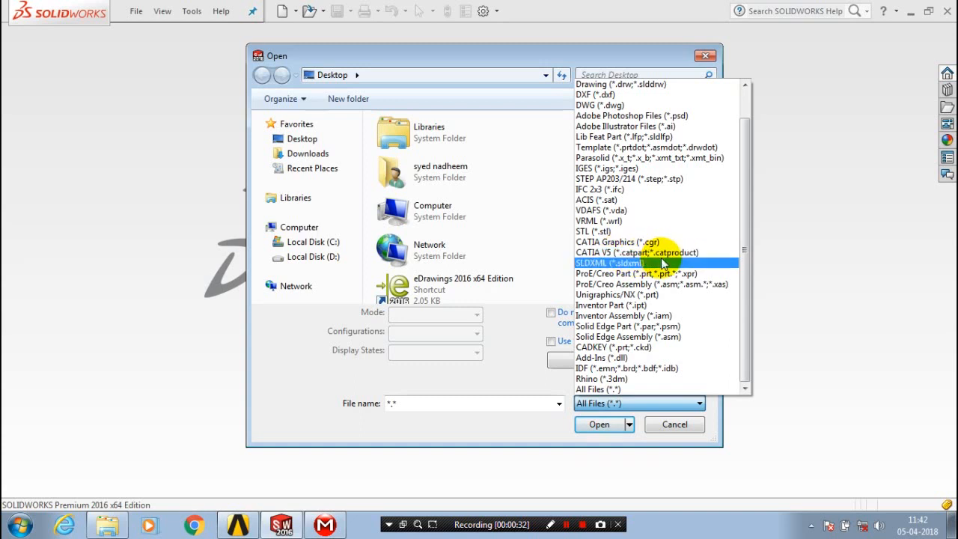
left_click(637, 251)
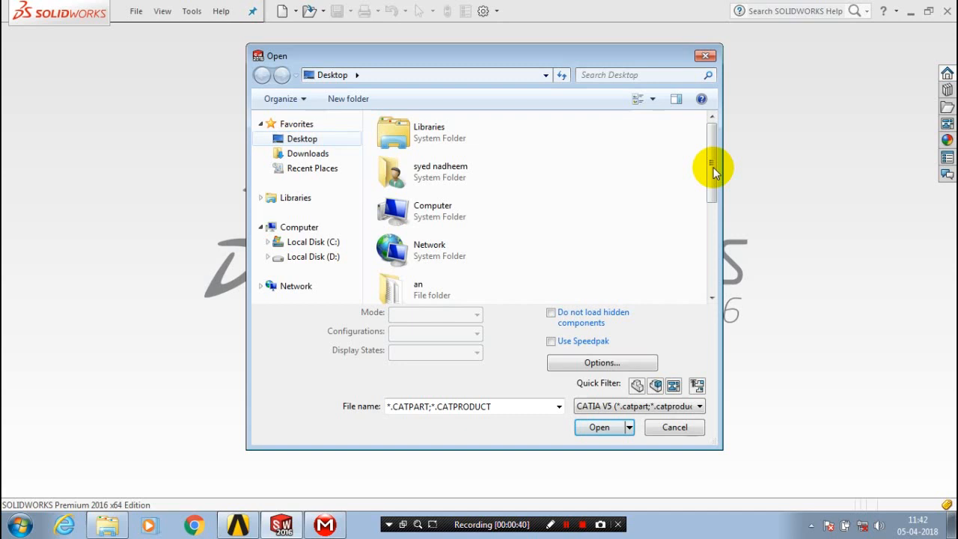
Step: Select cy.CATPart from the Desktop list and begin opening it
scroll("down", 3)
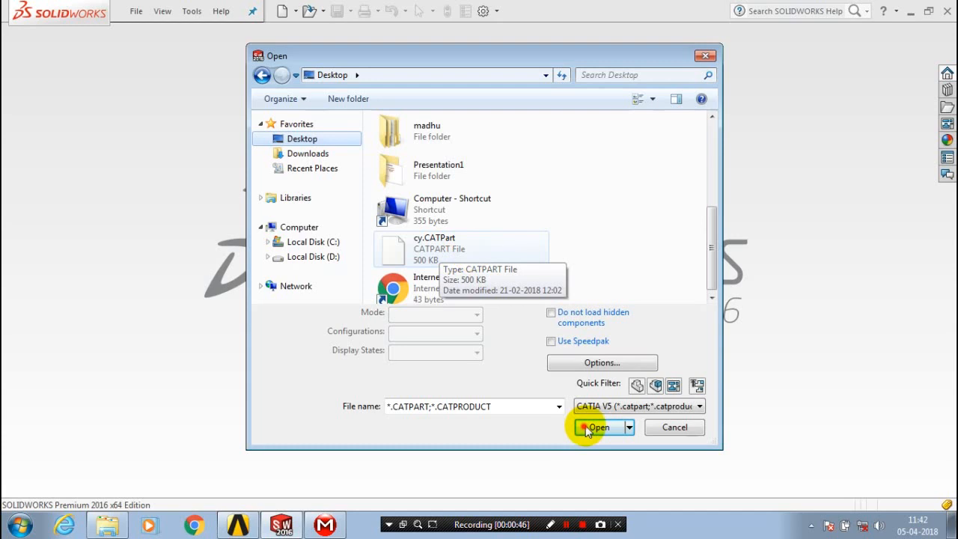
left_click(434, 248)
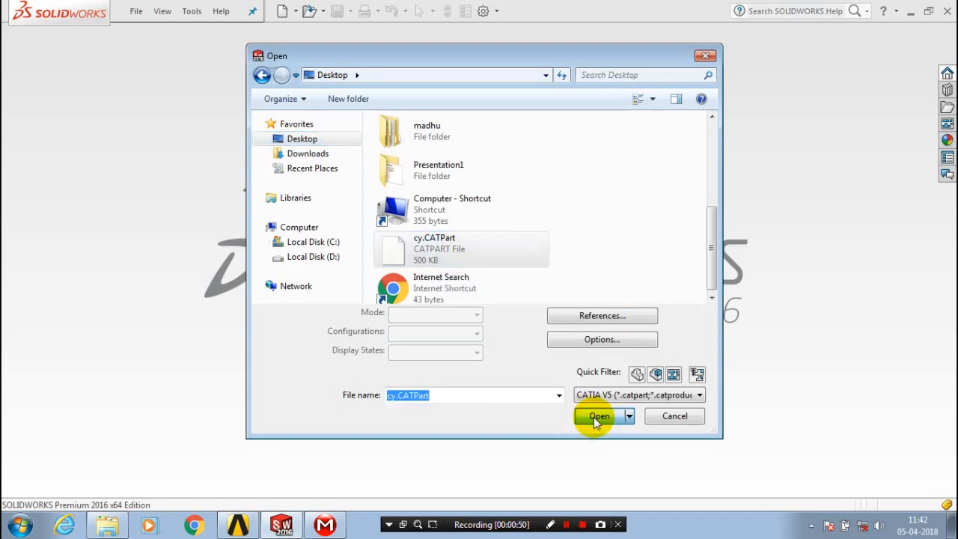
left_click(599, 416)
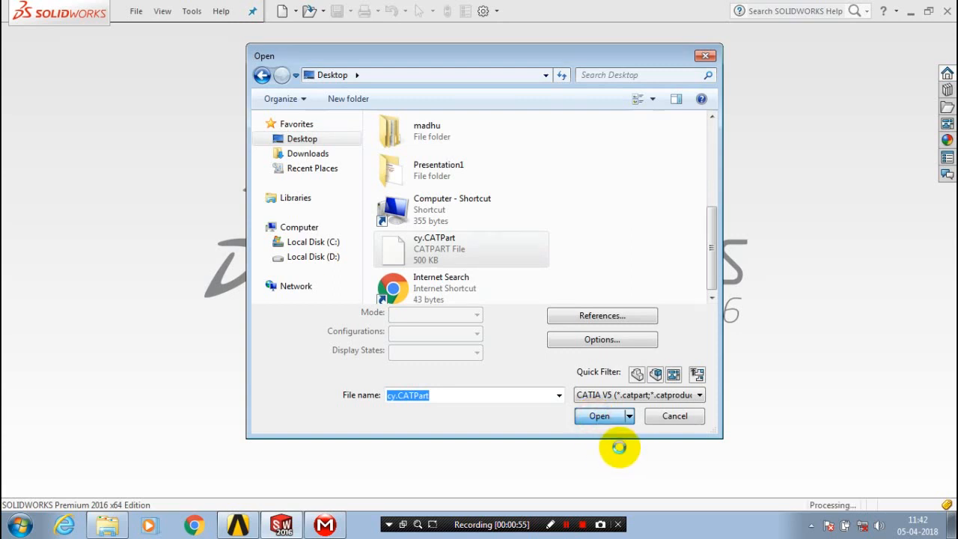
left_click(600, 417)
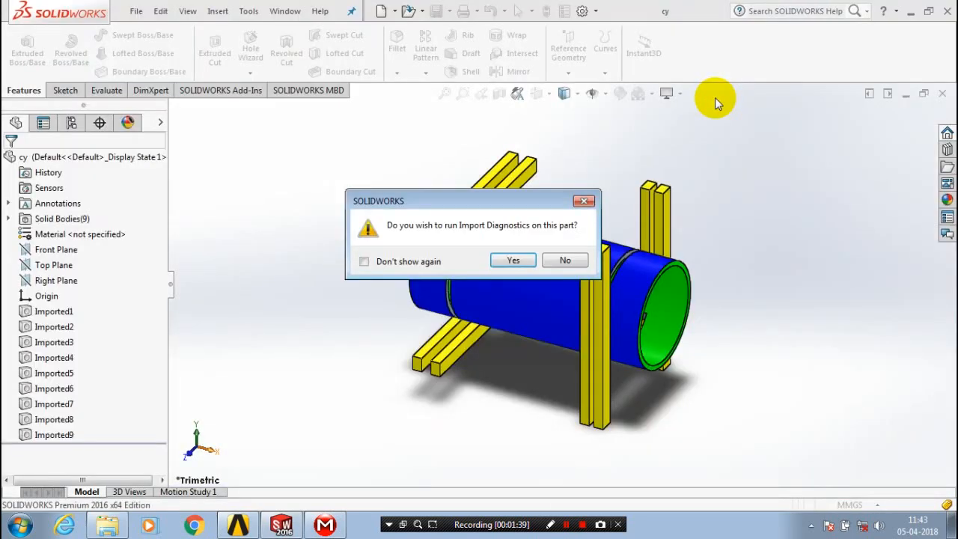
mouse_move(691, 93)
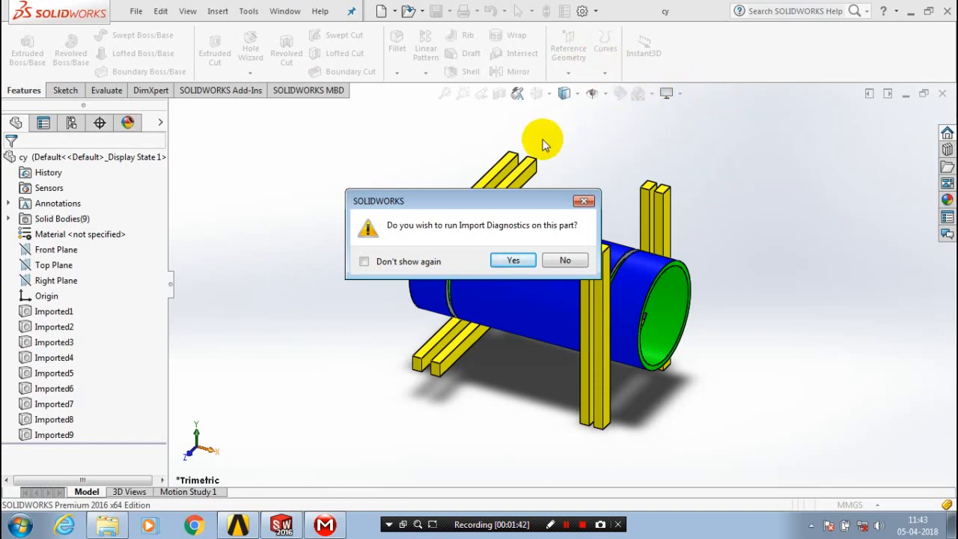
mouse_move(734, 264)
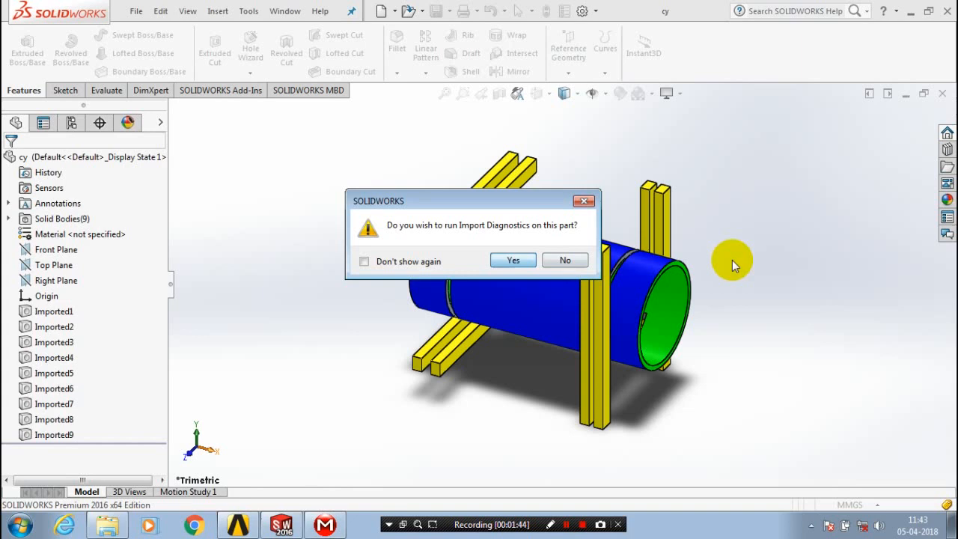
Step: Answer Yes to run Import Diagnostics on the imported cylinder part
left_click(512, 260)
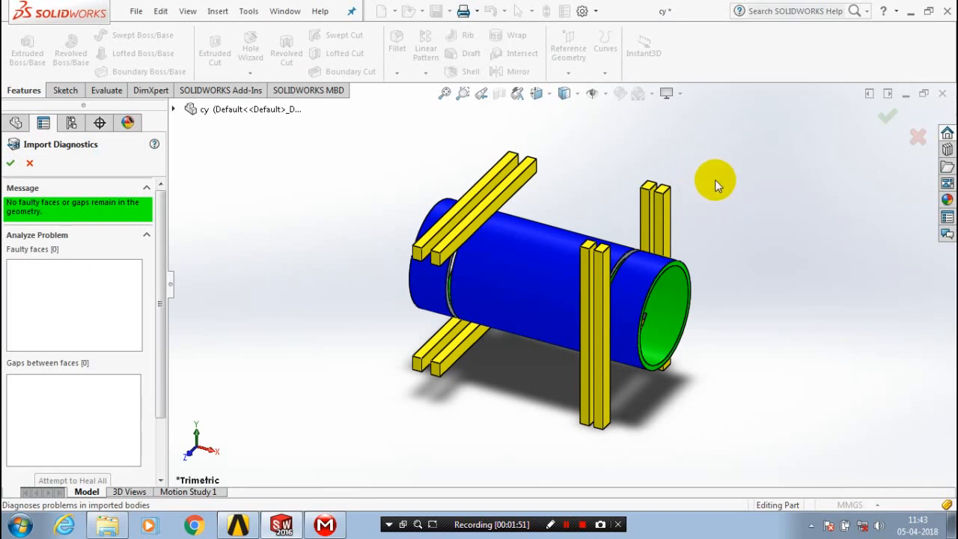
mouse_move(746, 212)
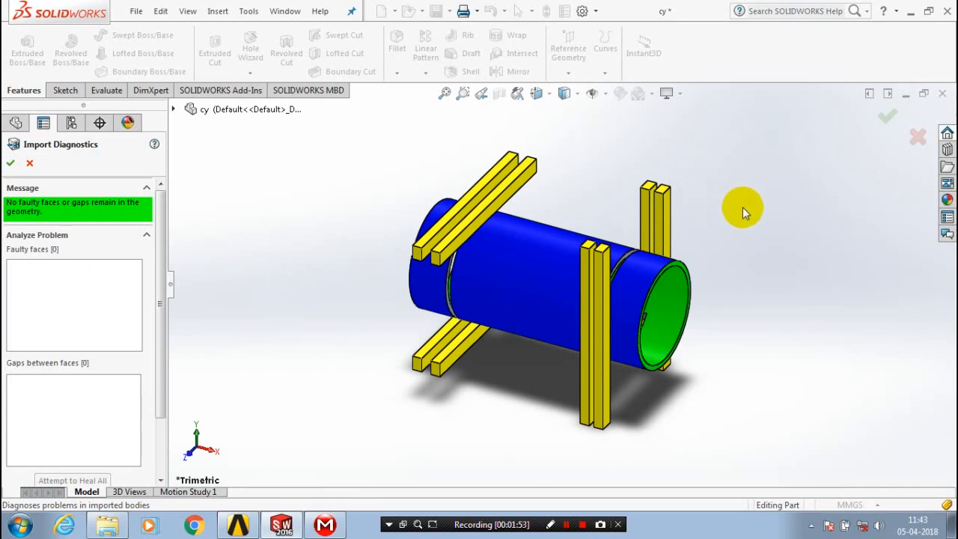
mouse_move(701, 225)
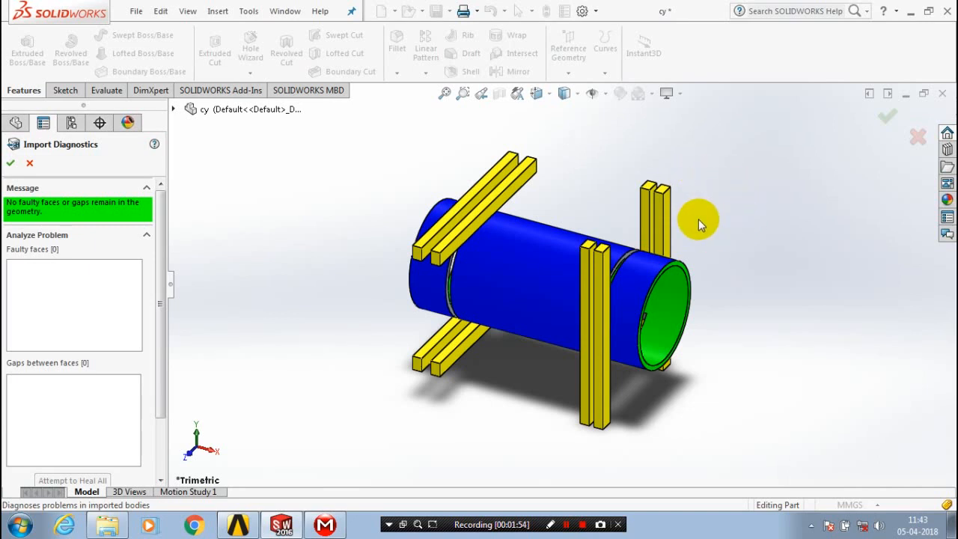
mouse_move(712, 198)
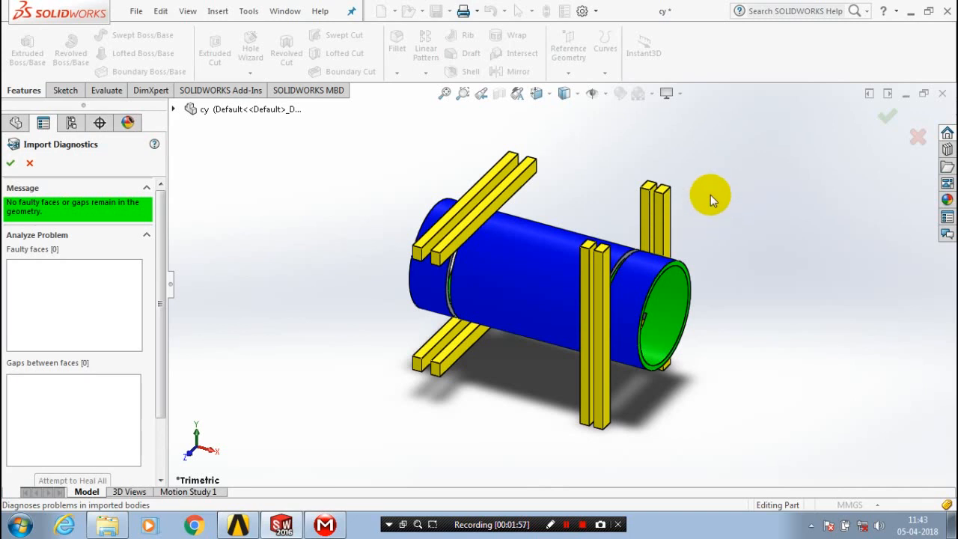
mouse_move(702, 193)
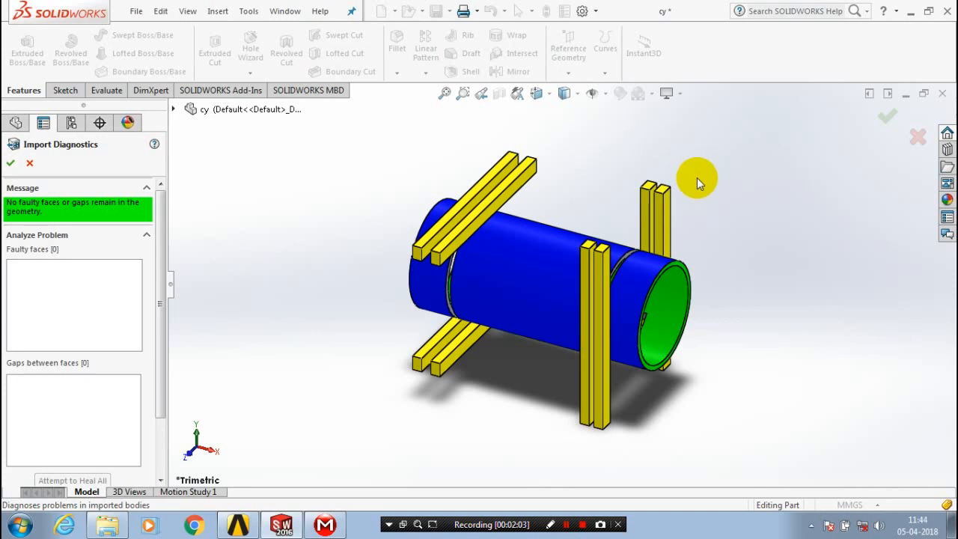
mouse_move(367, 397)
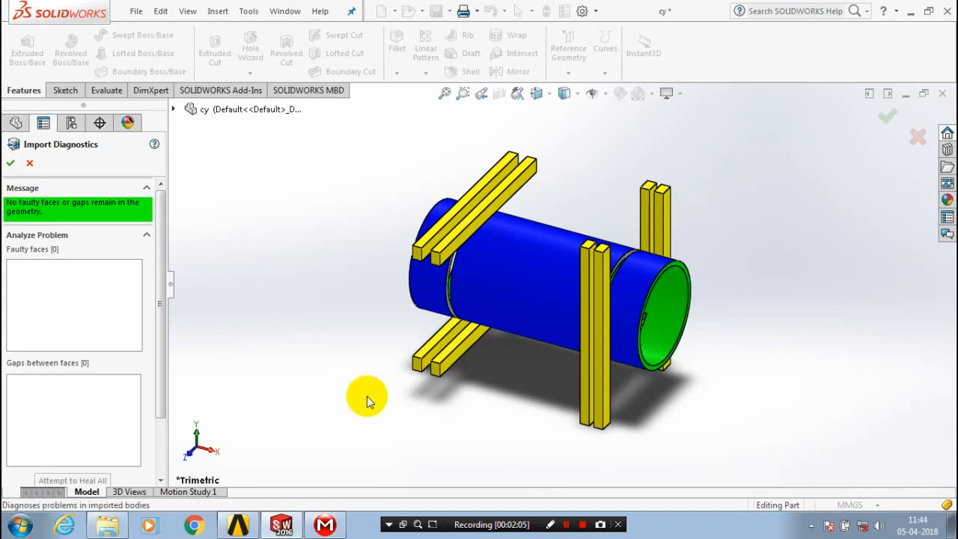
mouse_move(311, 326)
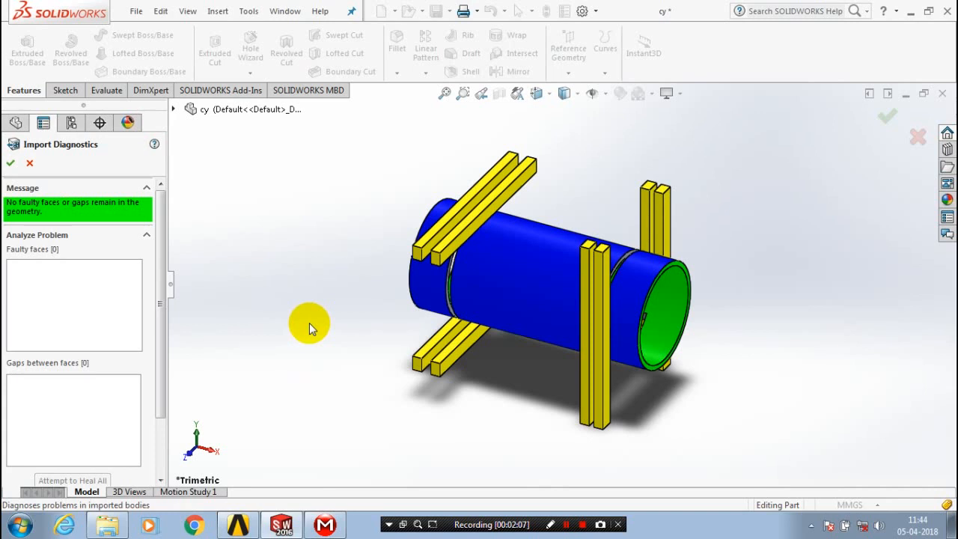
mouse_move(347, 331)
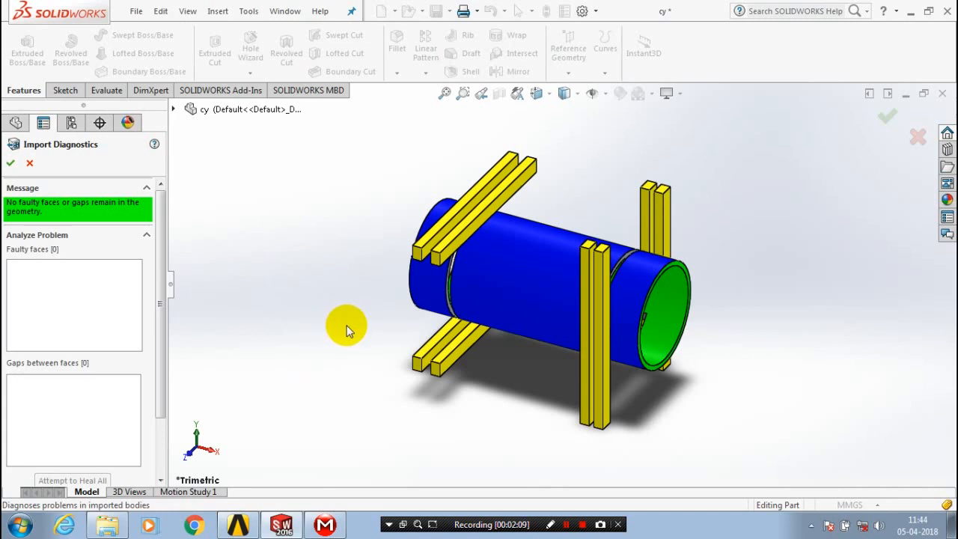
mouse_move(549, 383)
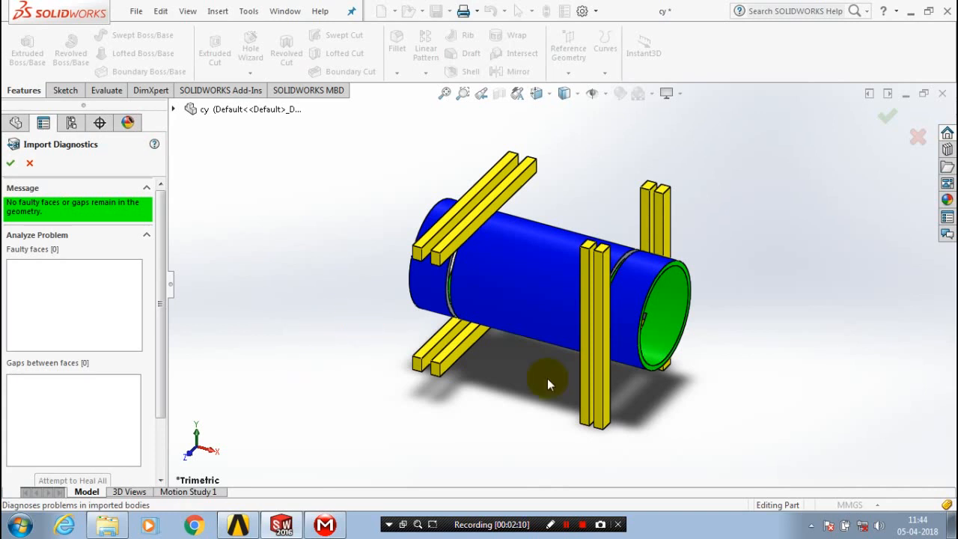